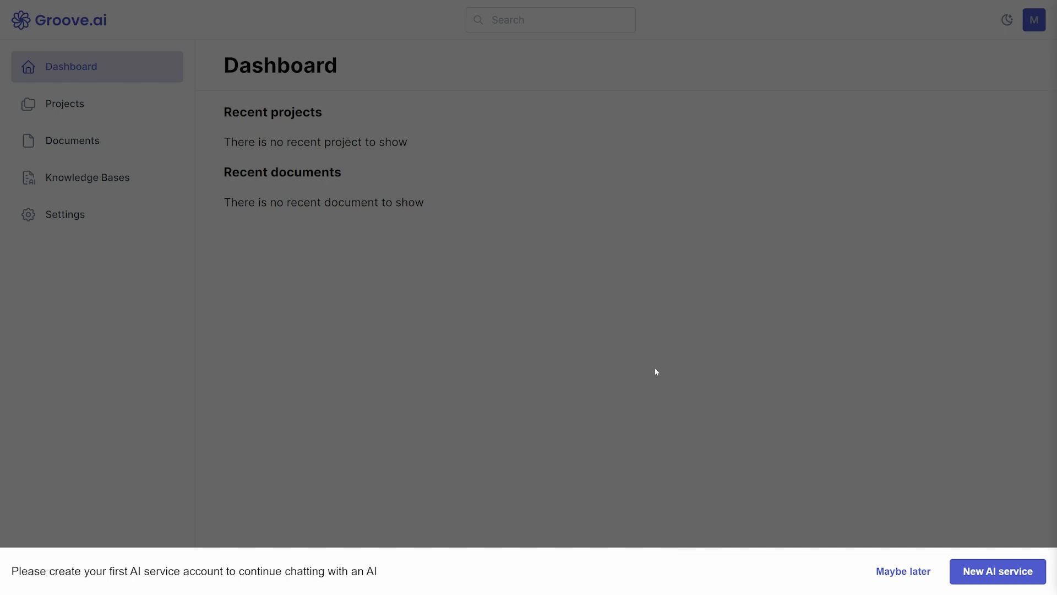
mouse_move(987, 537)
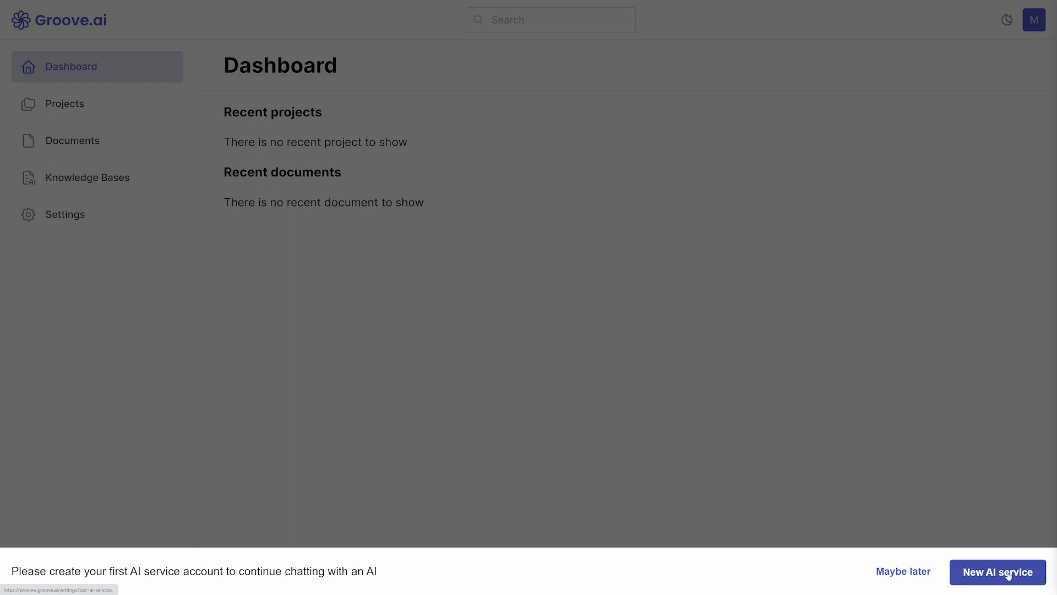
Start a new AI service in Groove.ai named 'My First Service'
left_click(996, 571)
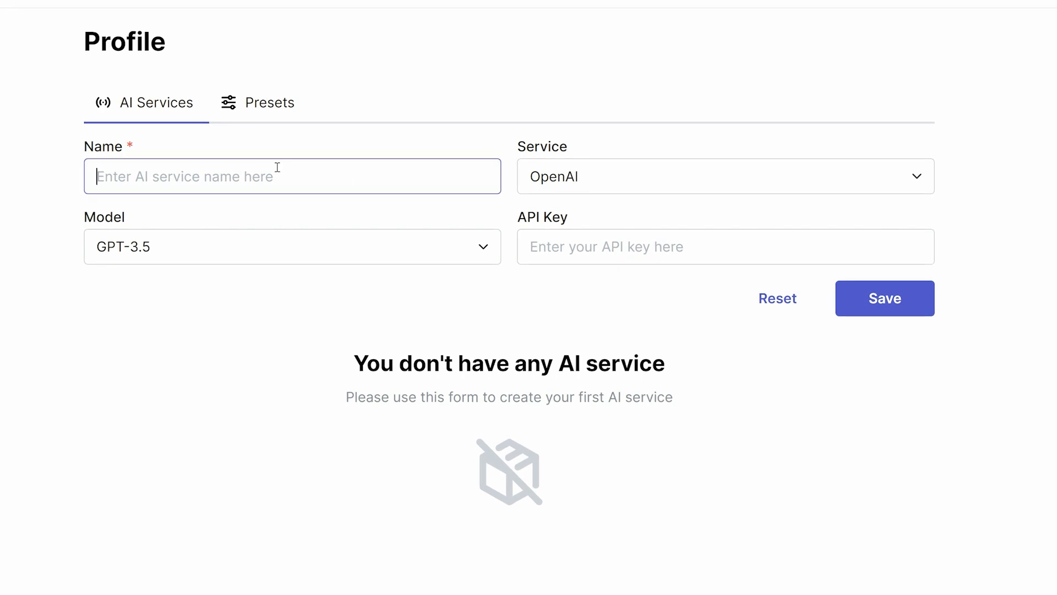
type("My First")
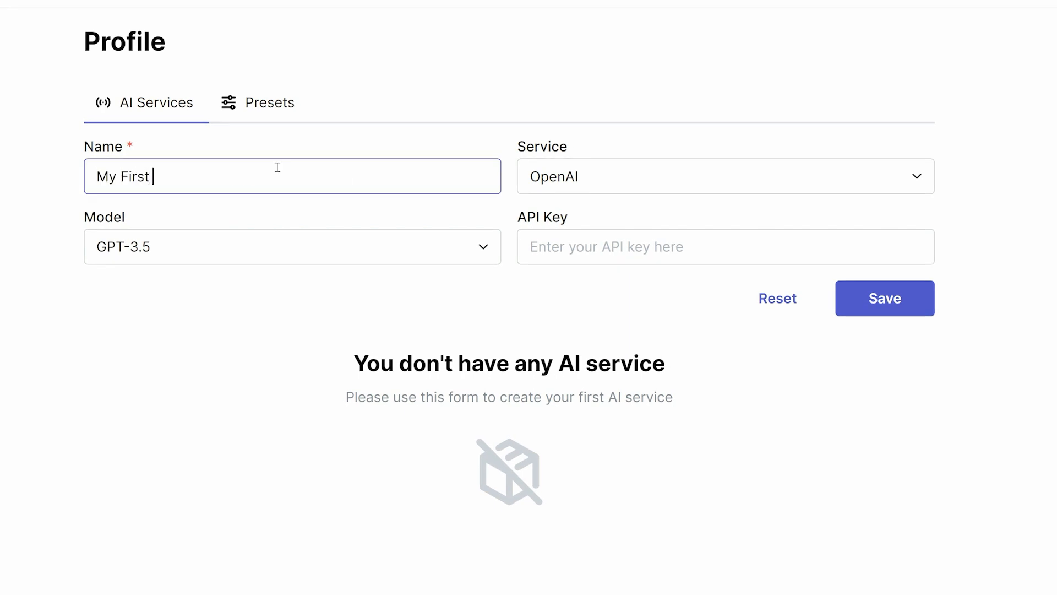
type("Service")
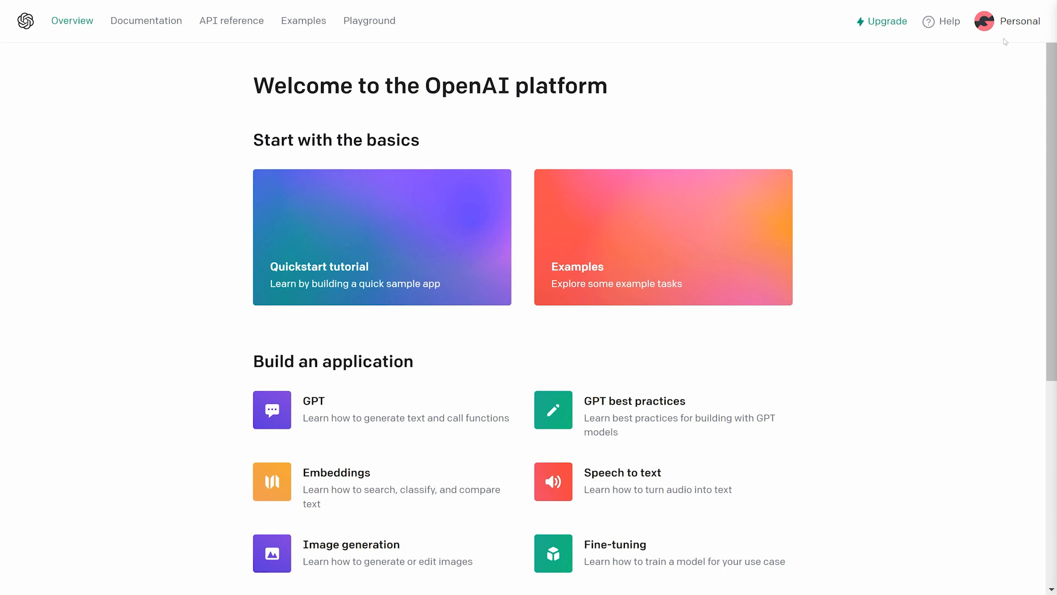
Navigate to the API keys page in the OpenAI Platform via the profile menu
left_click(1012, 21)
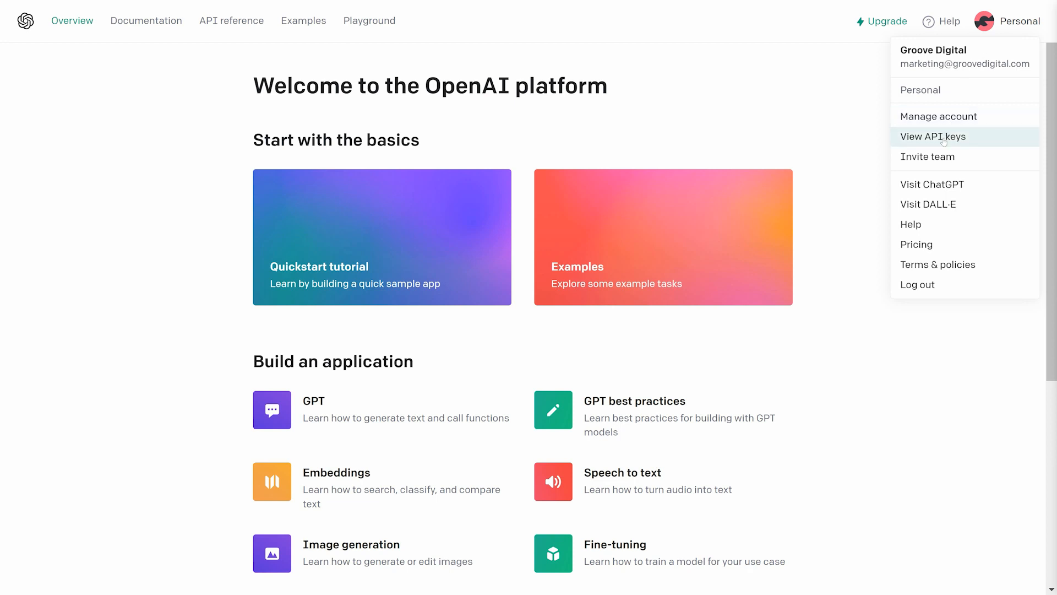
left_click(933, 136)
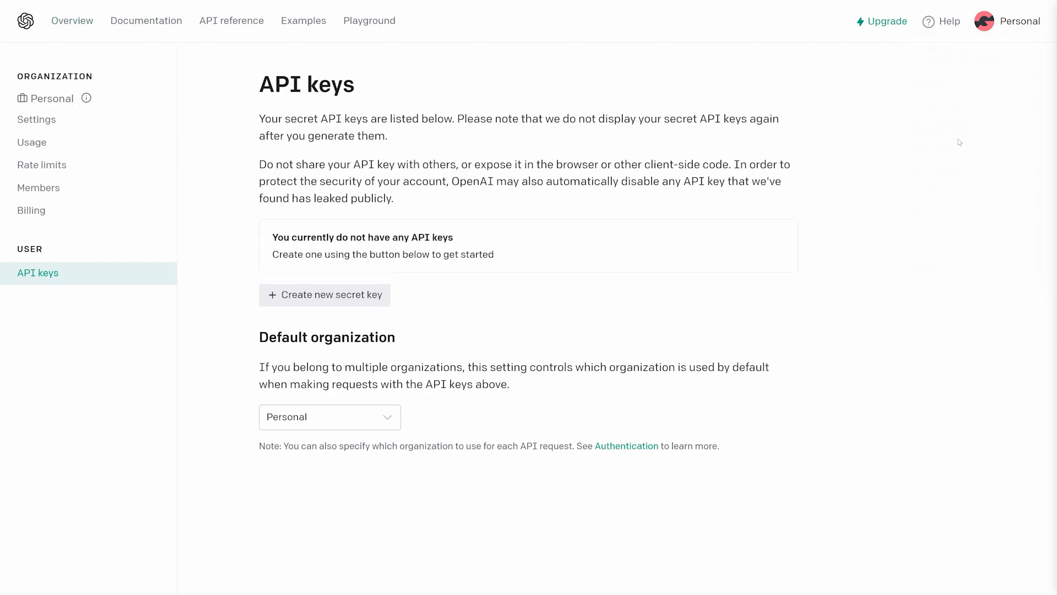
Generate an OpenAI secret key named 'First Key' and copy it
left_click(325, 295)
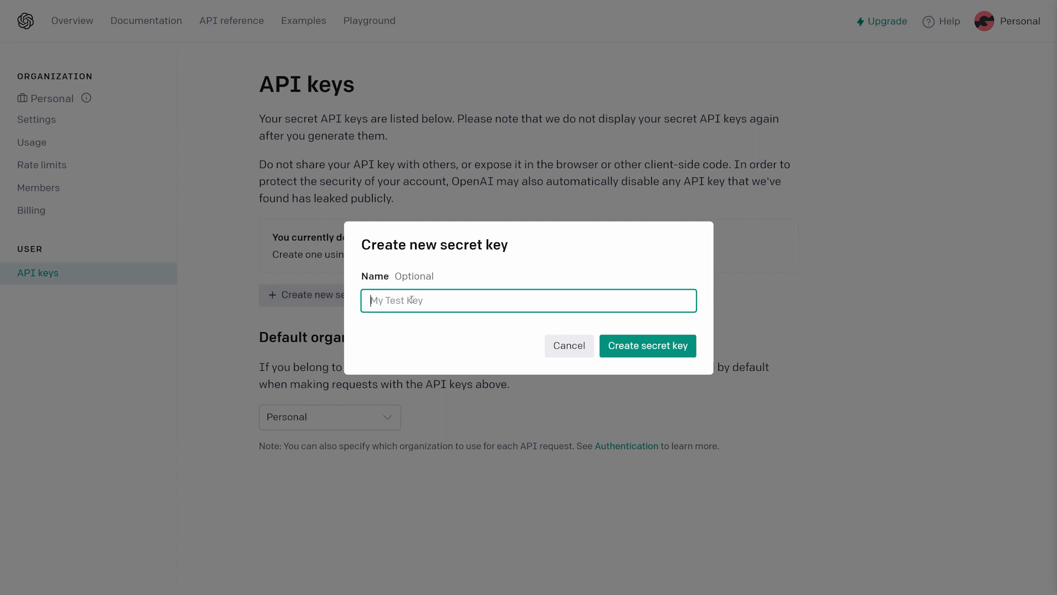
type("First Key")
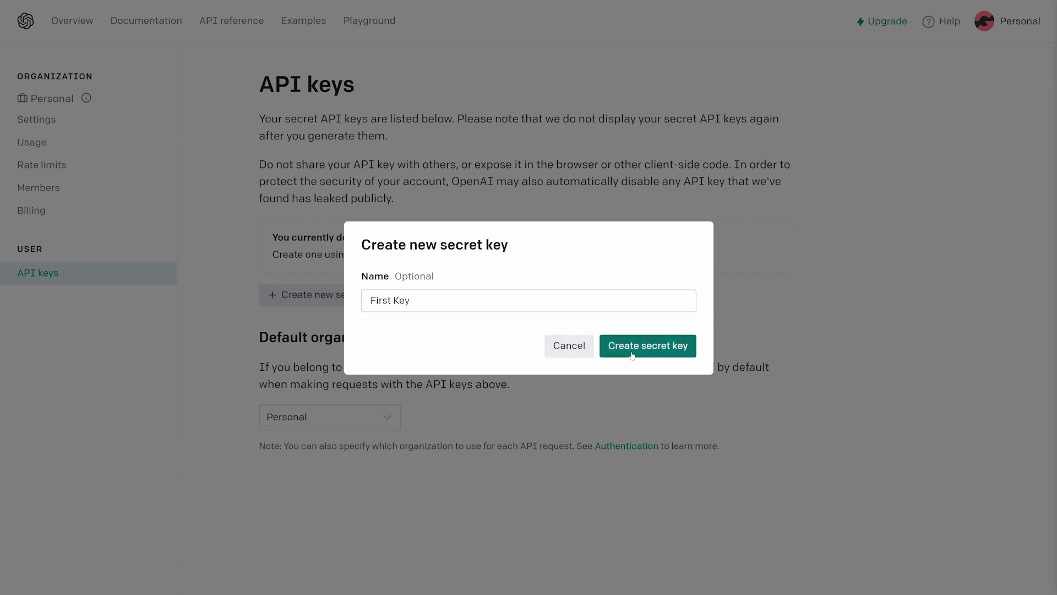
left_click(645, 345)
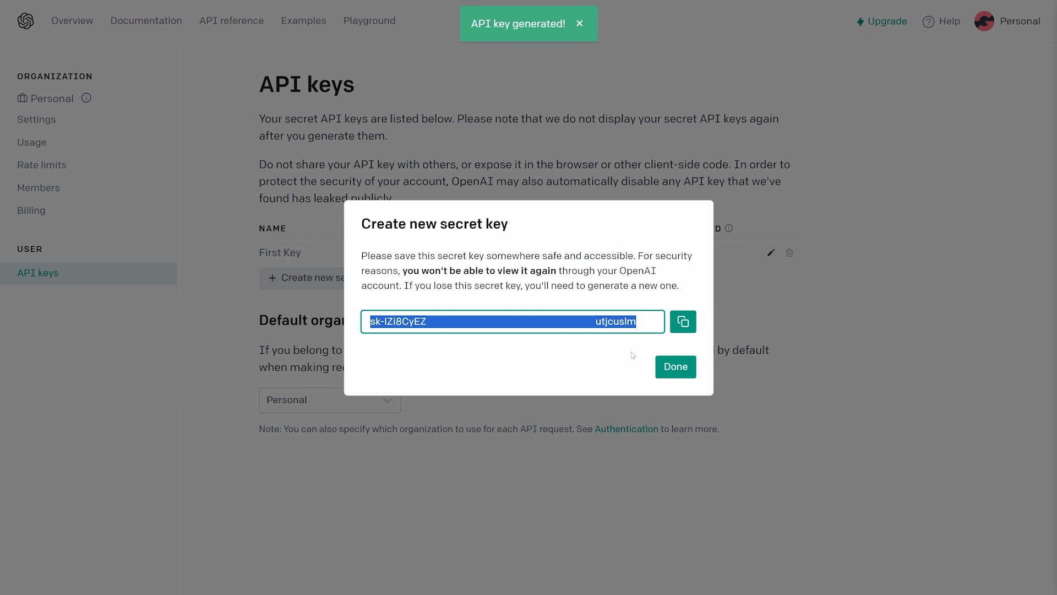
left_click(682, 321)
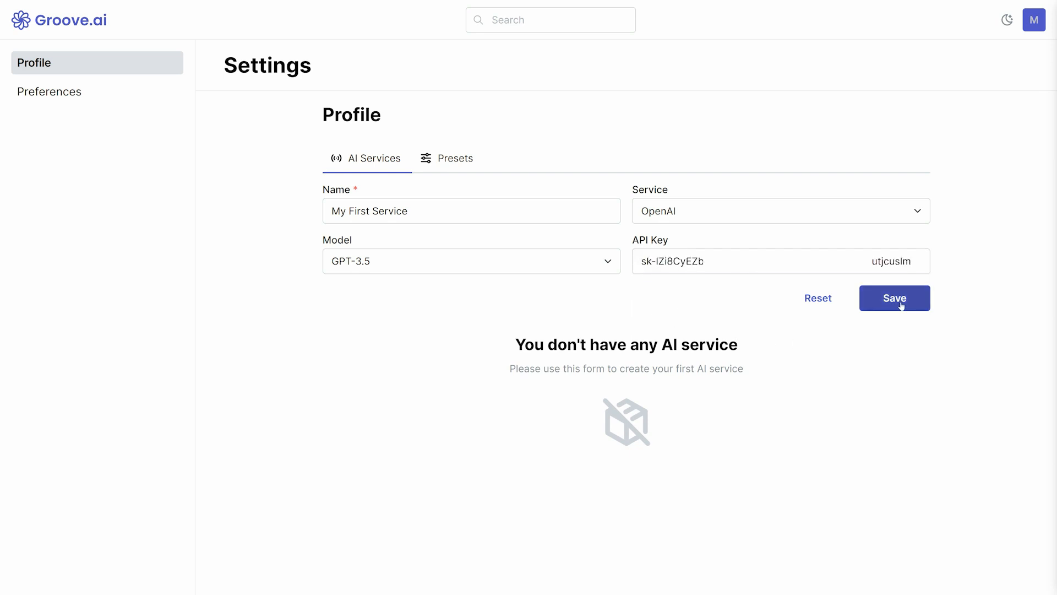
Save My First Service in Groove.ai with the copied API key
left_click(894, 298)
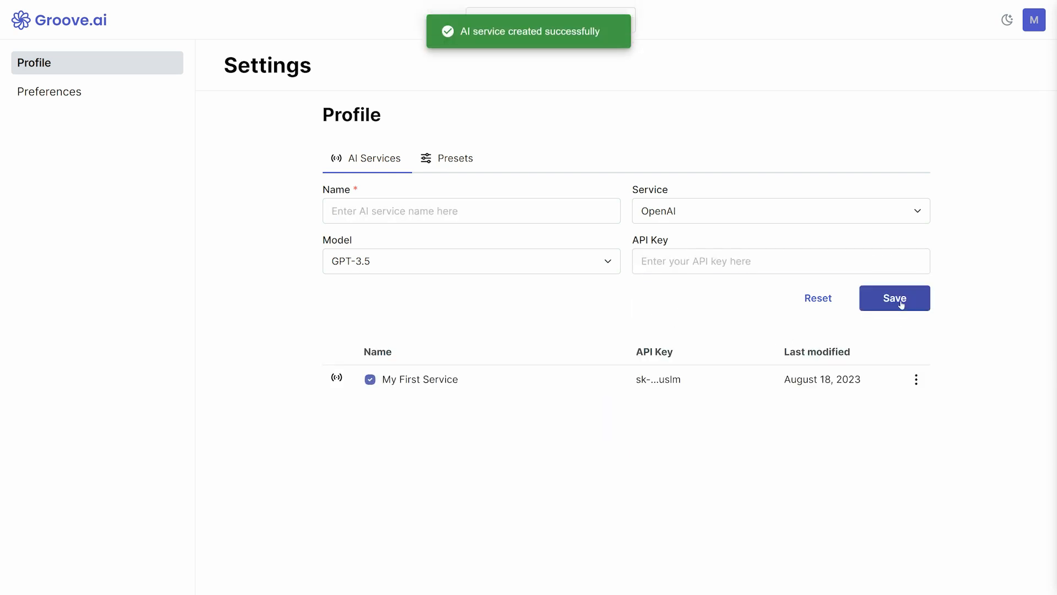